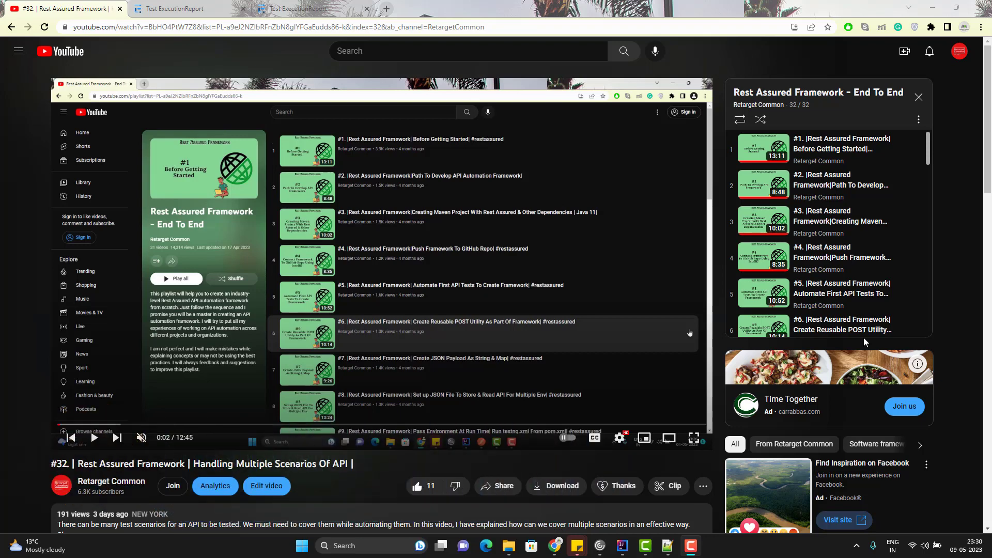
- Scroll away from the YouTube video toward the CreateAirlineDataScenarios workbook
scroll("down", 3)
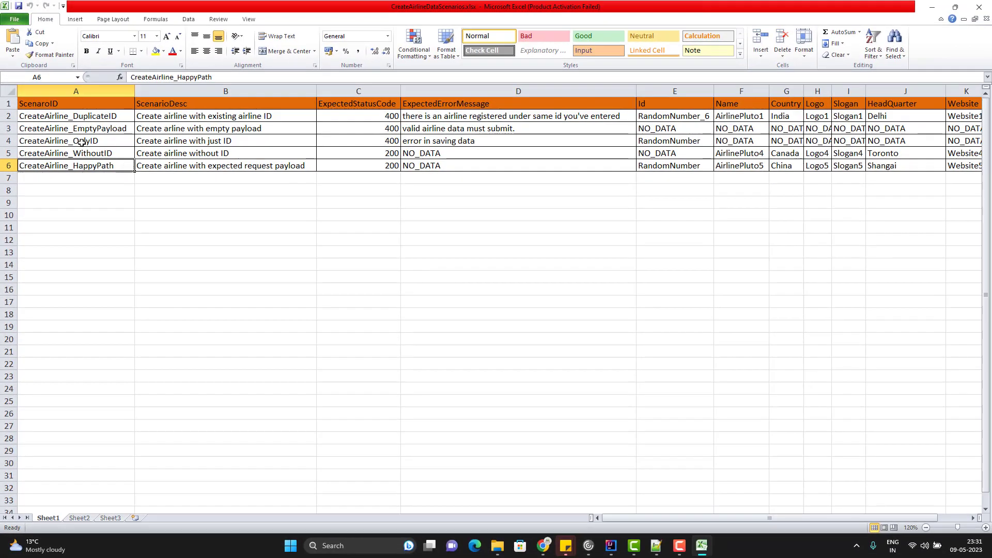
left_click(75, 116)
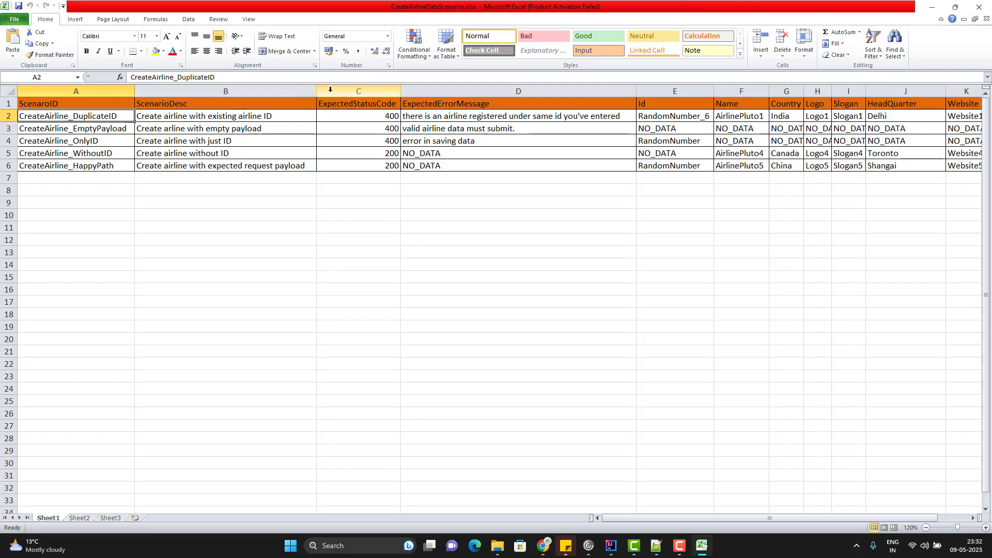
- Add an Enabled column C with EmptyPayload set to N, others Y, then bring up the Java project
right_click(357, 91)
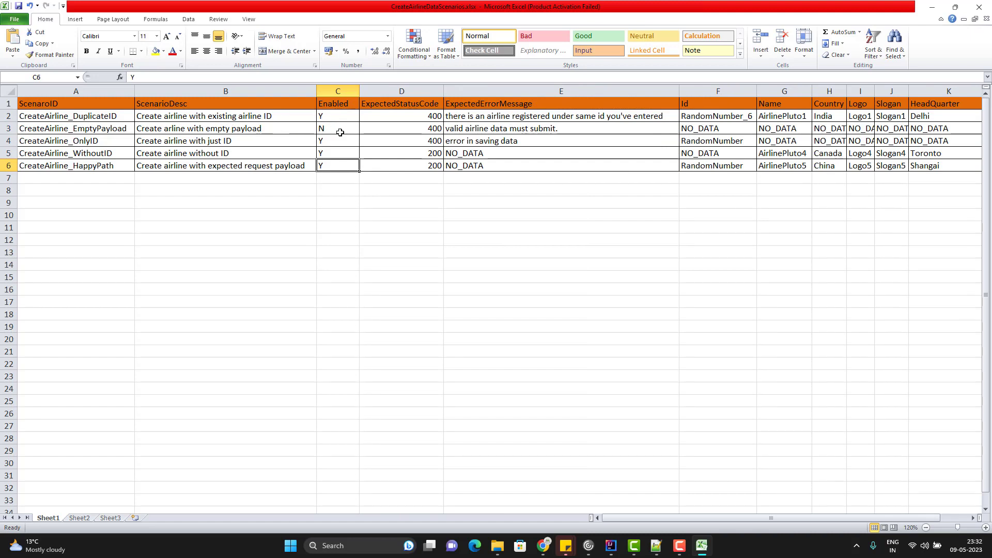
left_click(336, 128)
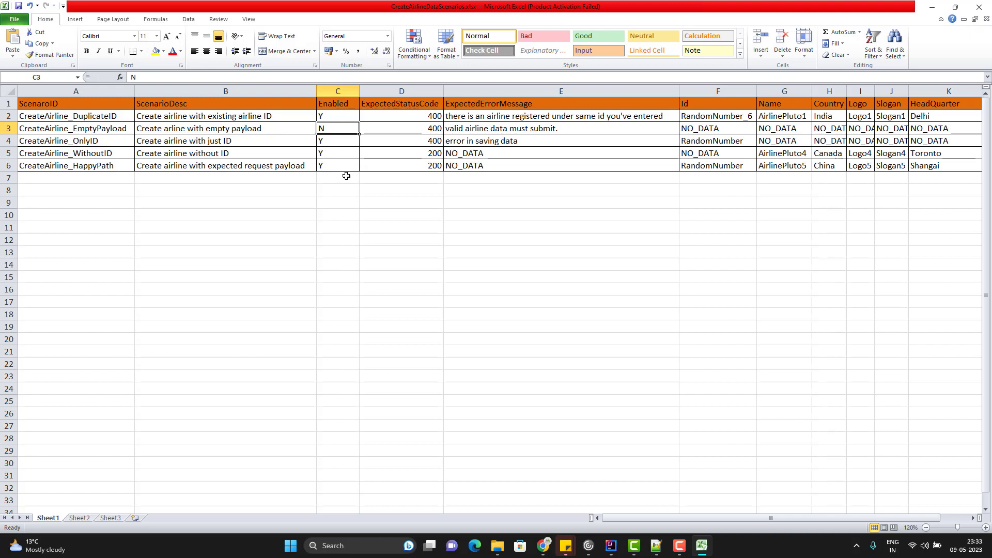
mouse_move(494, 408)
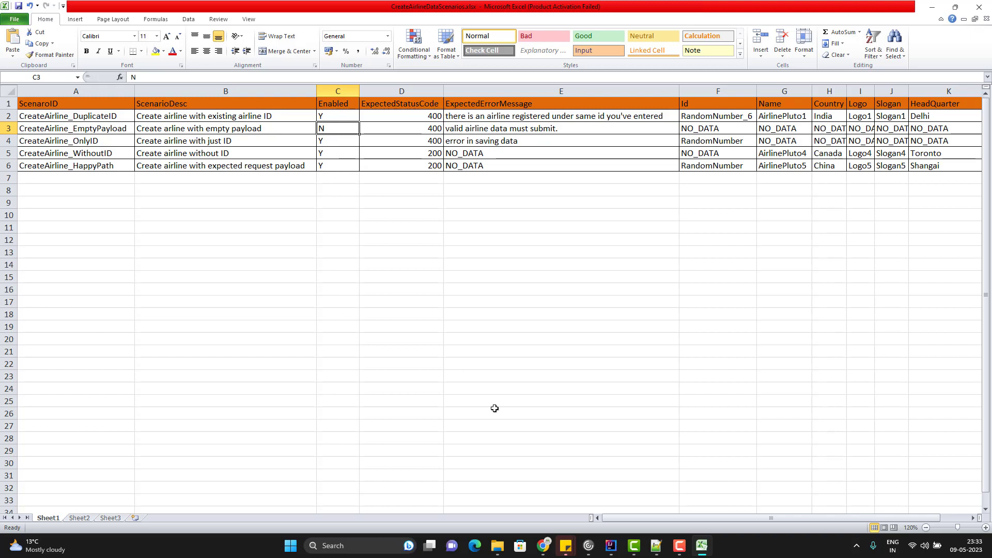
left_click(610, 545)
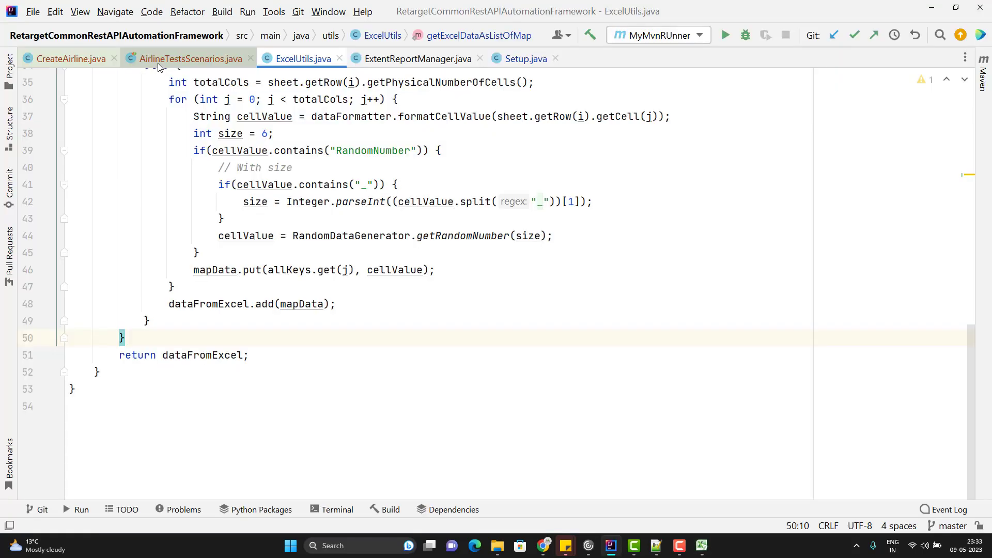
- Navigate from AirlineTestsScenarios into ExcelUtils.getExcelDataAsListOfMap and locate the dataFromExcel list
left_click(189, 58)
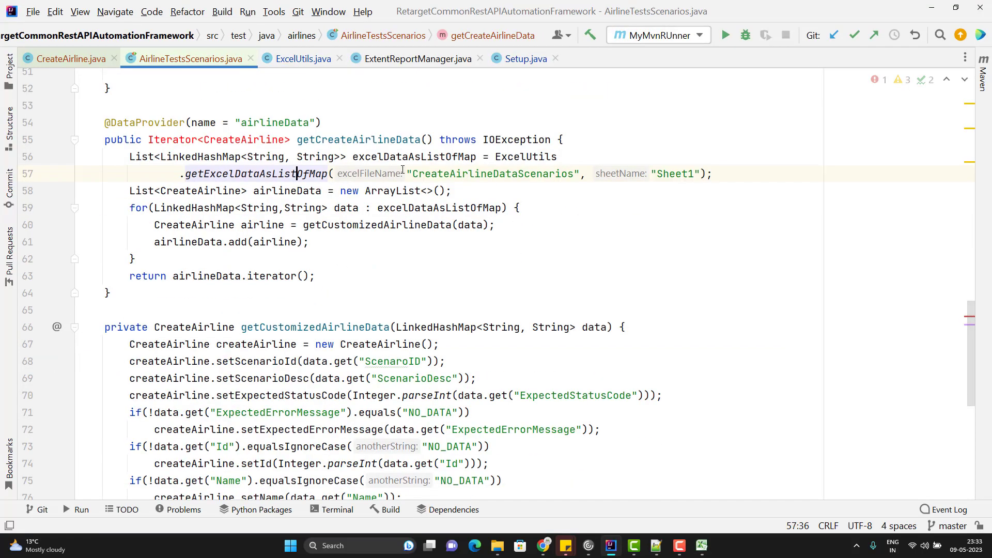
double_click(253, 174)
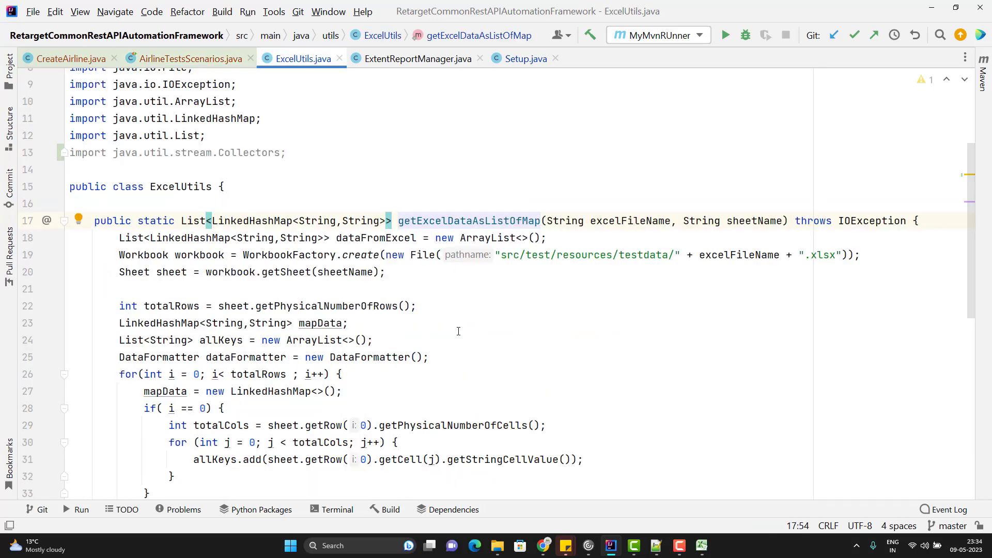
scroll("down", 3)
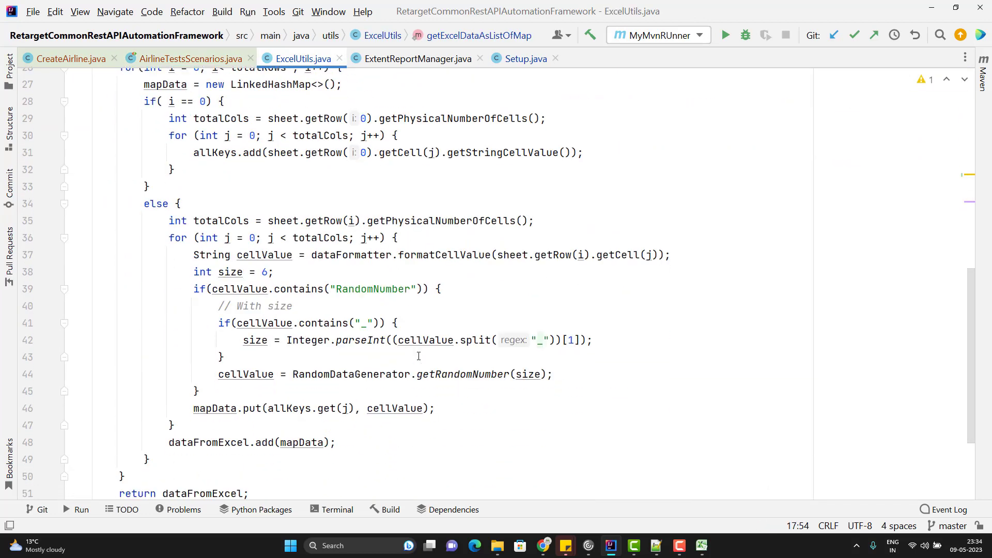
double_click(208, 443)
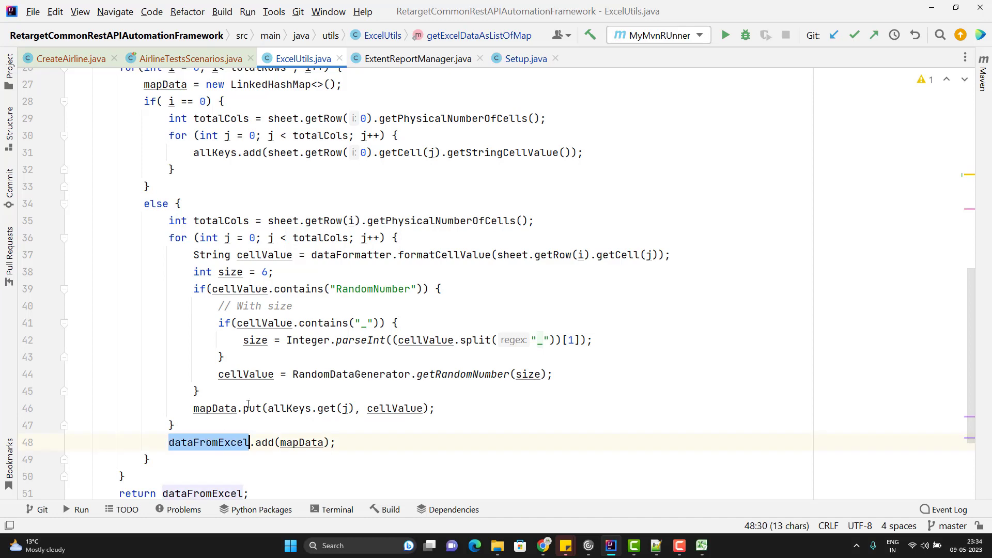
scroll("up", 3)
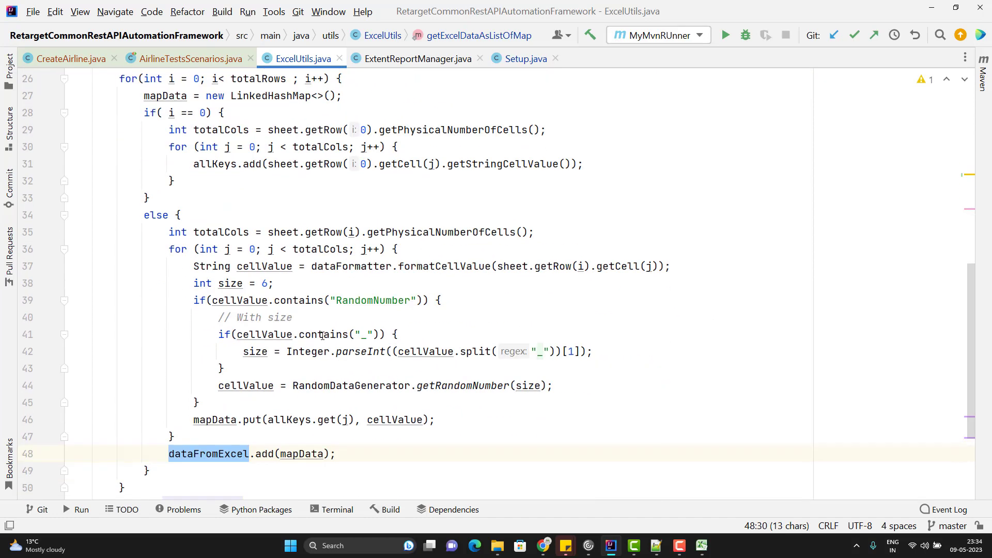
scroll("down", 3)
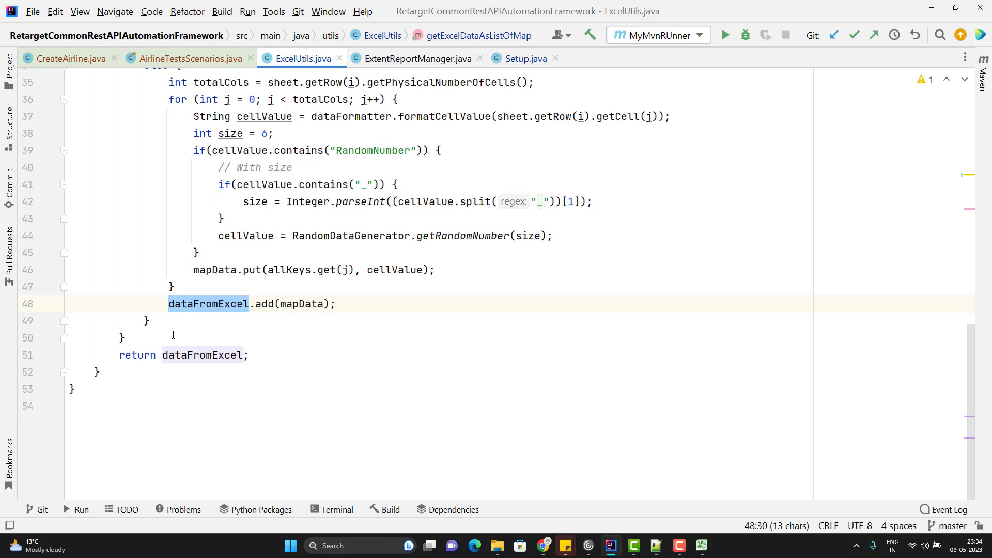
- Add an empty line after the row-reading loop, before return dataFromExcel, and place the caret there
key("enter")
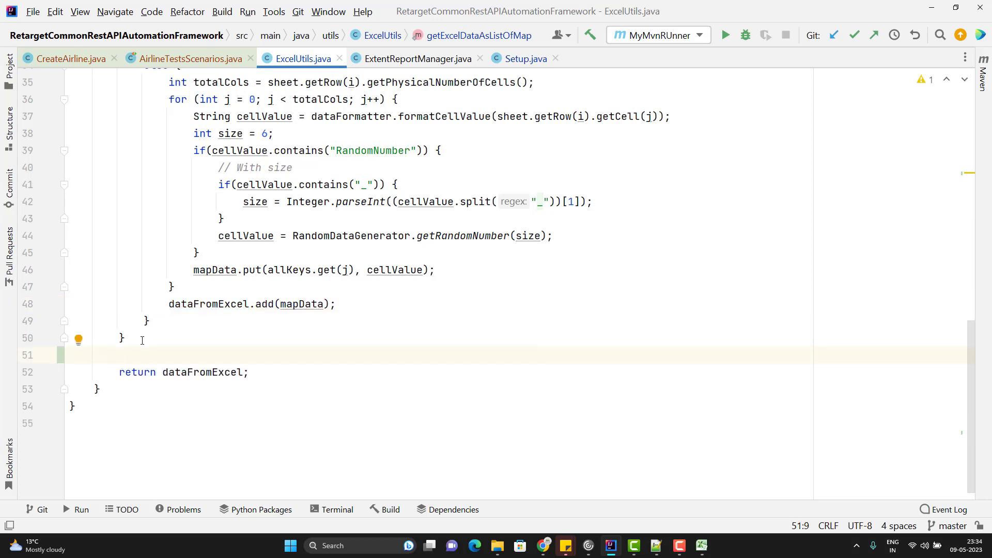
left_click(117, 355)
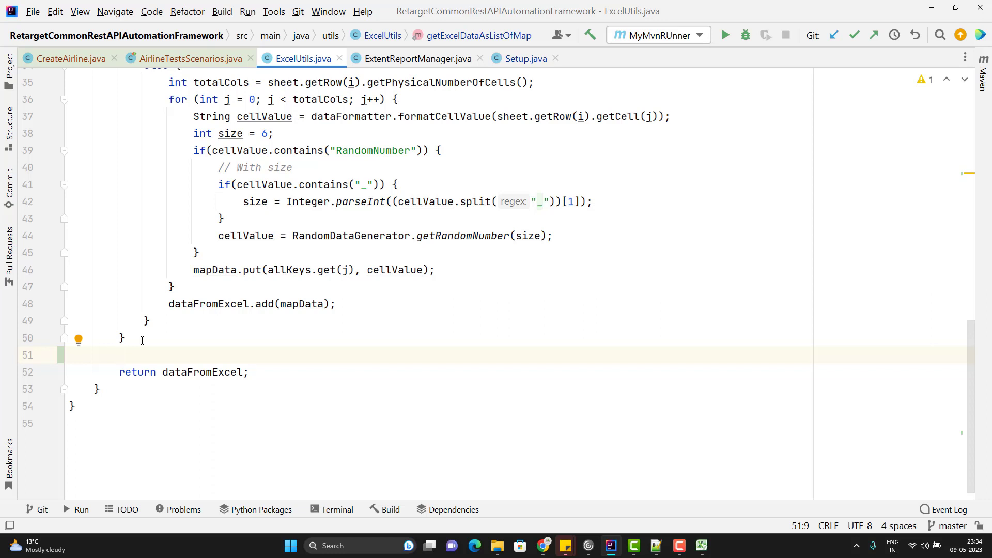
left_click(118, 354)
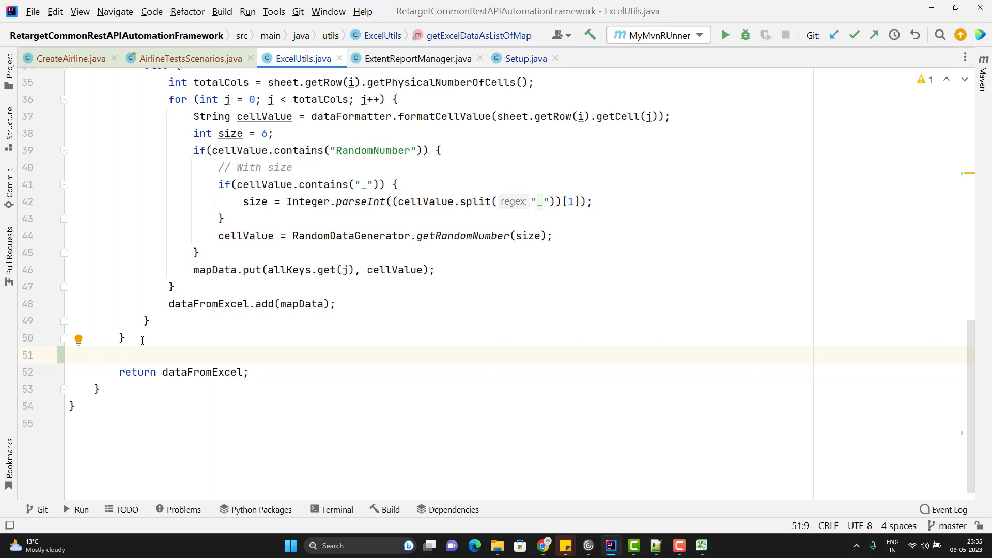
- Write dataFromExcel.stream().filter(keyValuePair -> keyValuePair.get("Enabled").equalsIgnoreCase("Y"))
type("dataFromExcel.s")
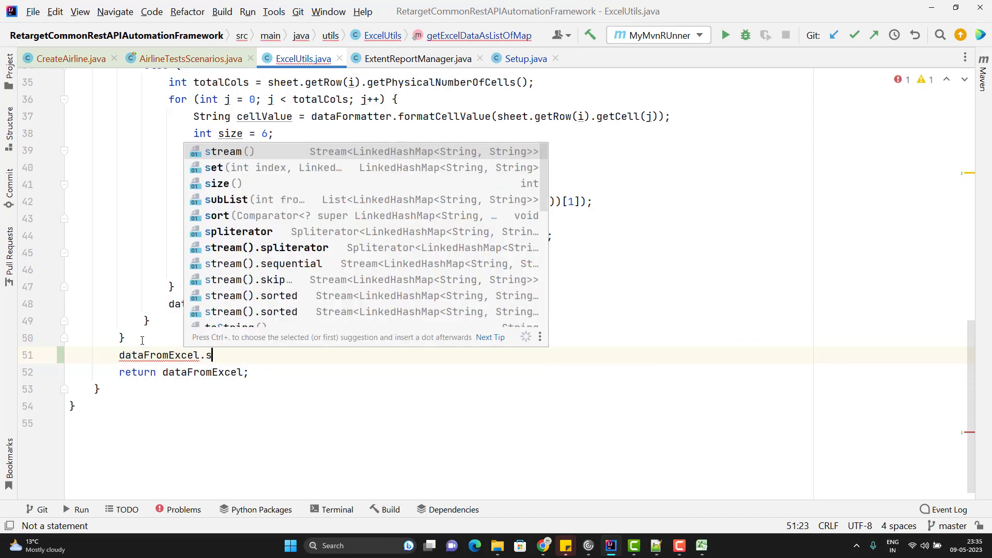
type("tream().filter(")
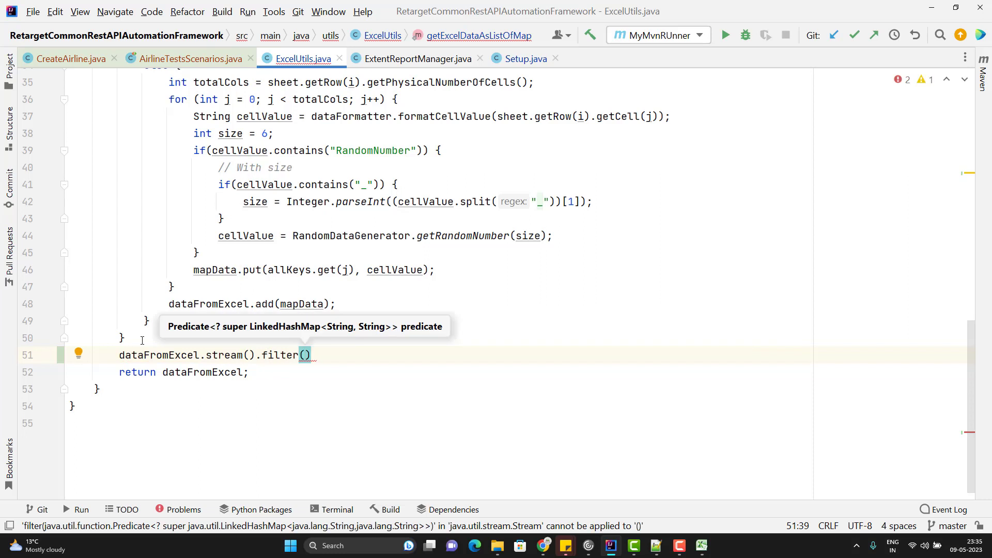
type("key")
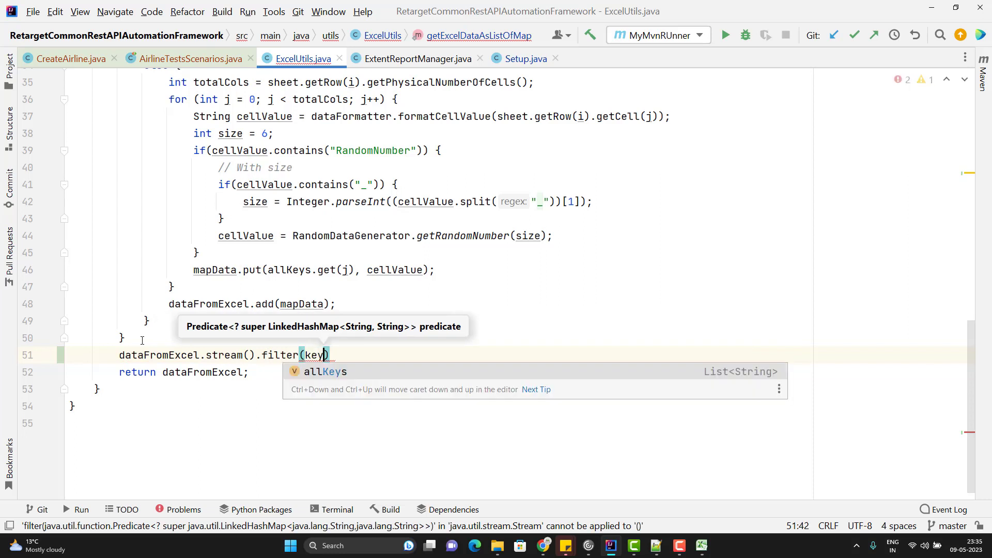
type("Value")
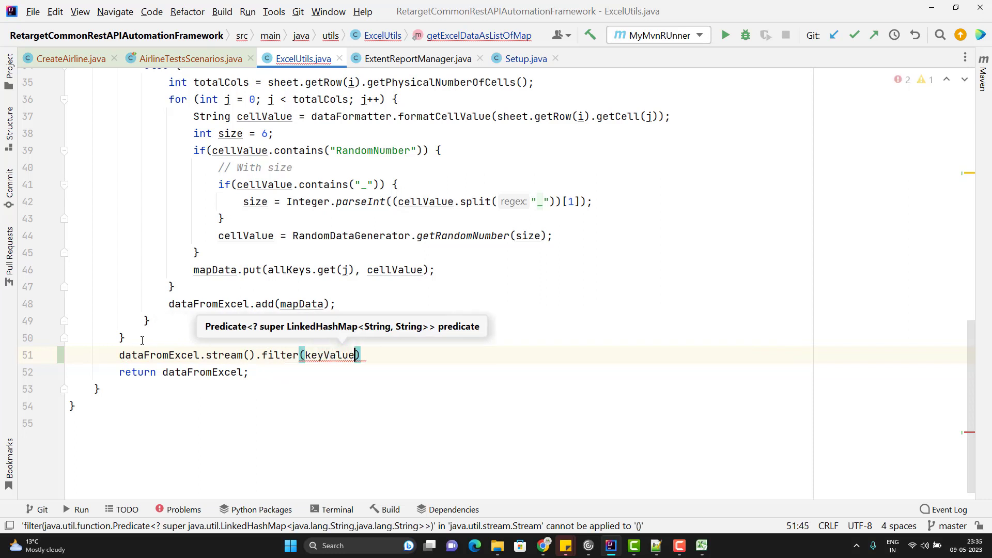
type("Pair")
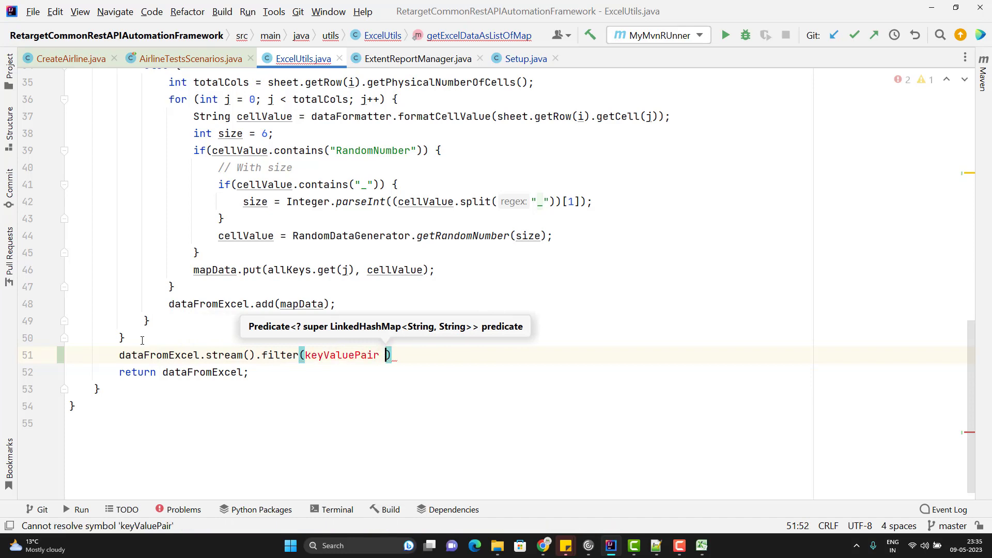
type("->")
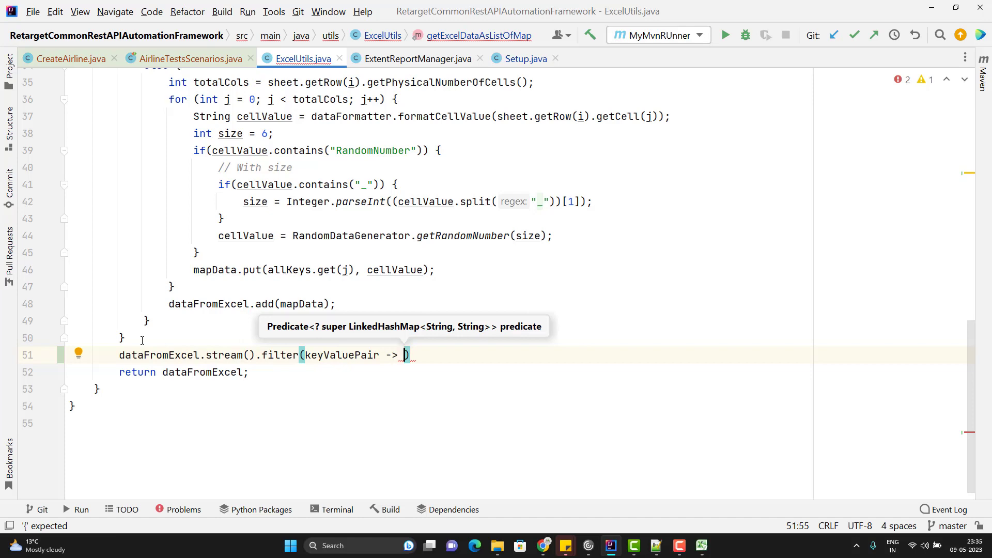
type("keyValuePair.get(\"")
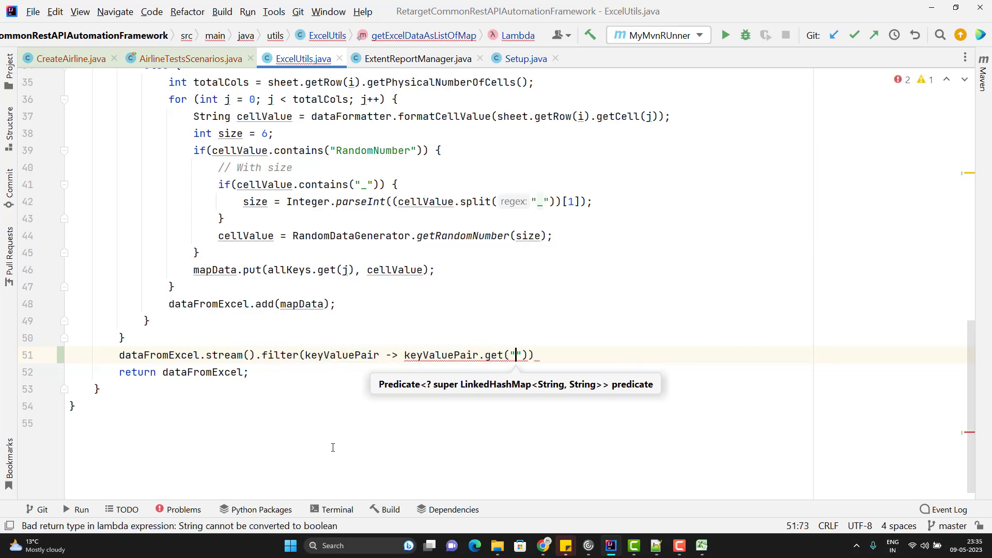
left_click(701, 545)
type("Enabled")
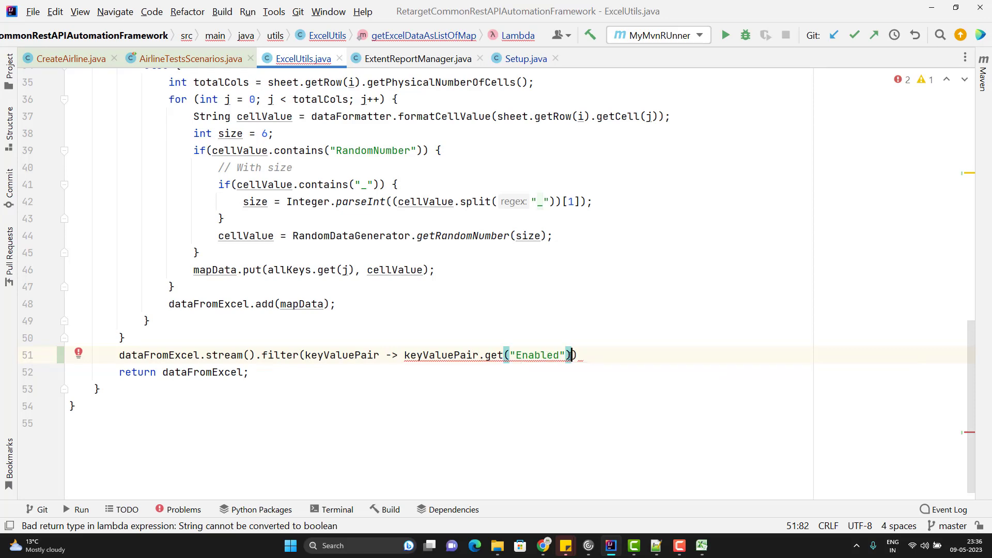
type(".equalsIgnoreCase(\"")
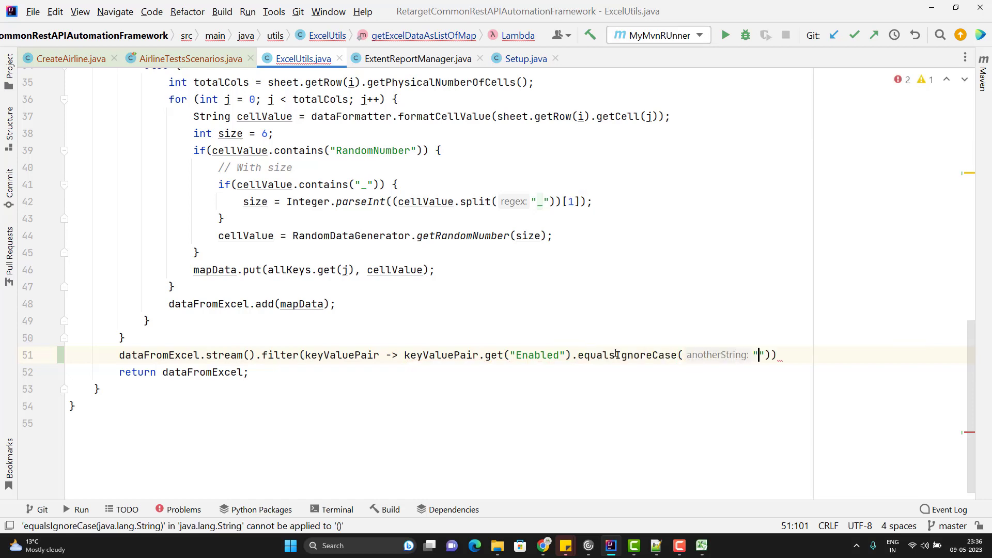
type("Y")
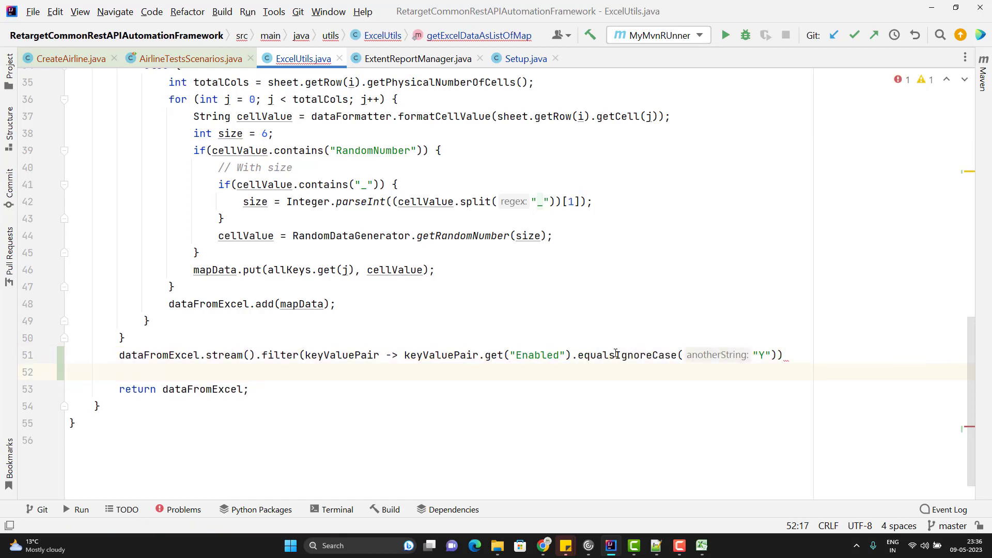
- Collect the filtered stream with Collectors.toList() and reassign it to dataFromExcel
type(".co")
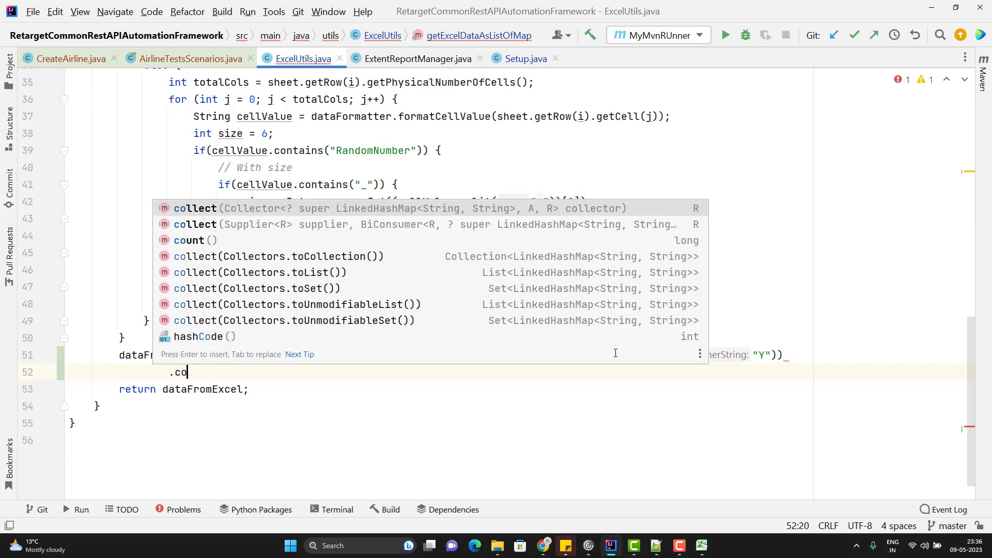
left_click(261, 271)
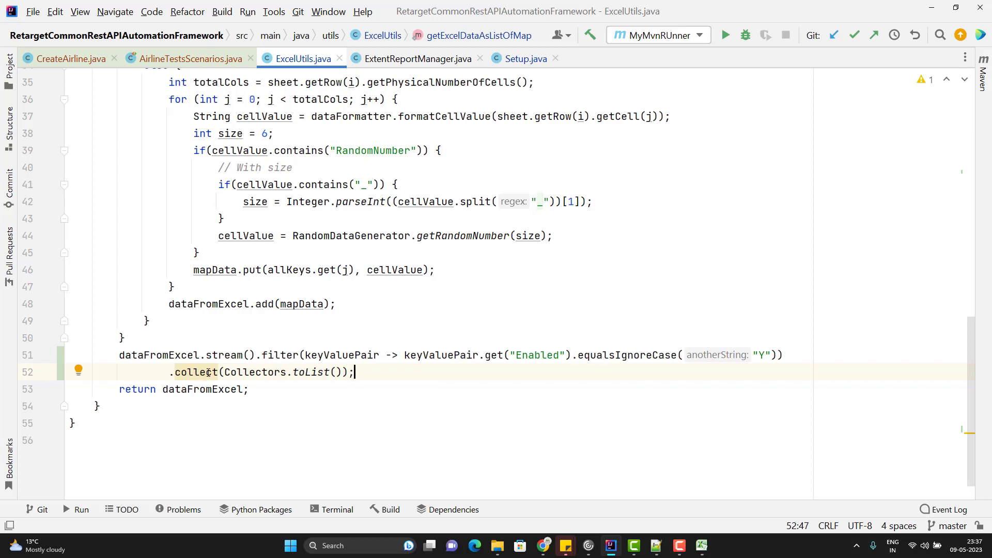
double_click(202, 389)
type("dataFromExcel = ")
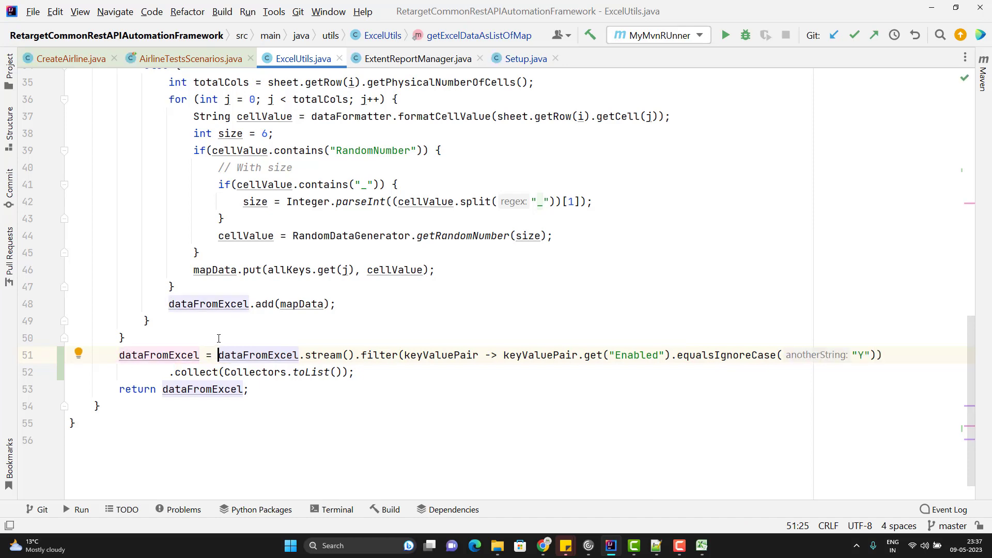
double_click(208, 303)
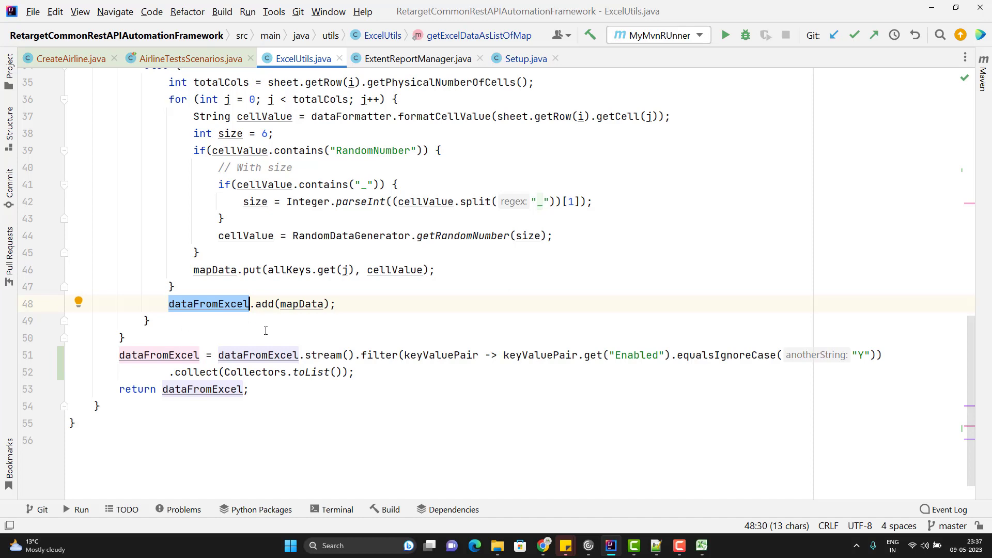
mouse_move(632, 347)
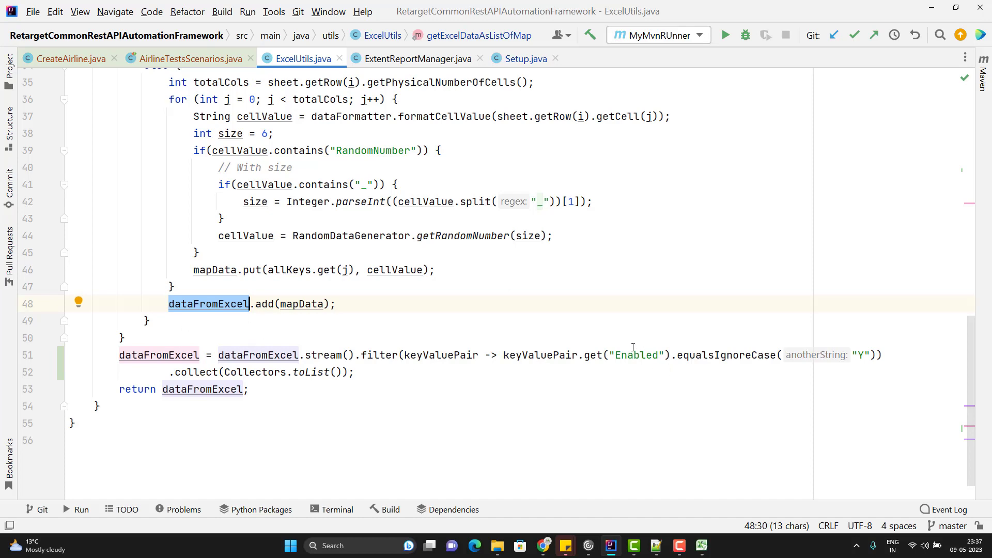
double_click(635, 354)
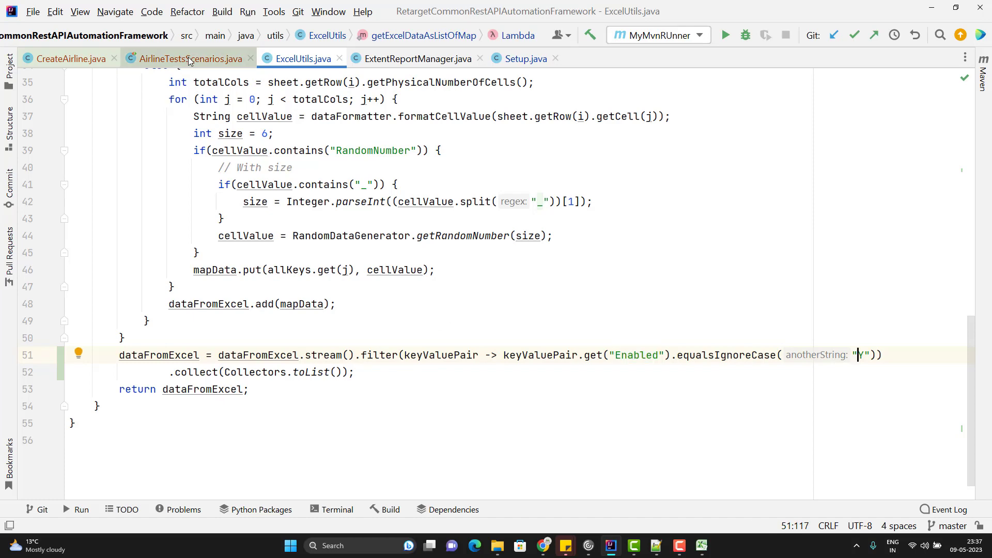
- Review the airlineData provider in AirlineTestsScenarios.java, then check the sheet's Enabled column
left_click(191, 57)
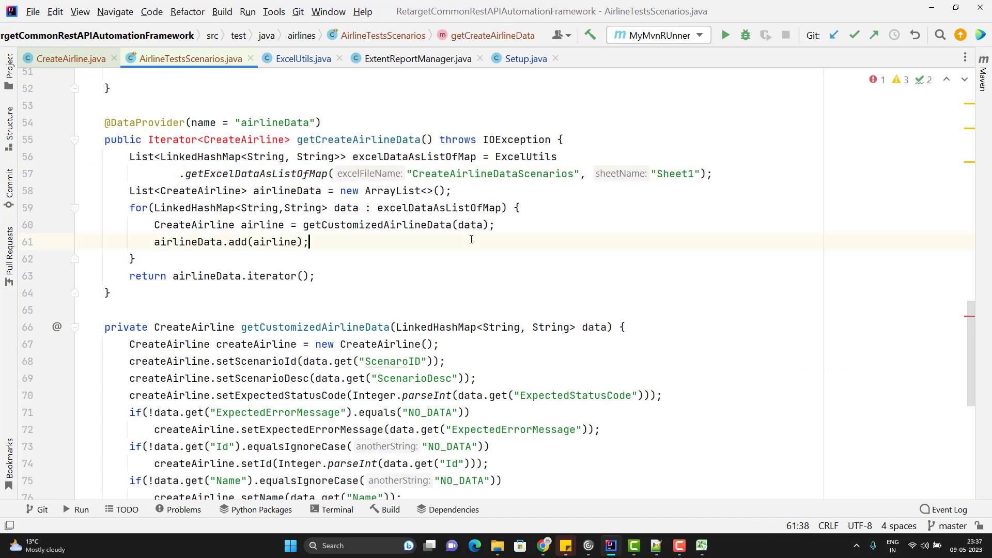
left_click(725, 35)
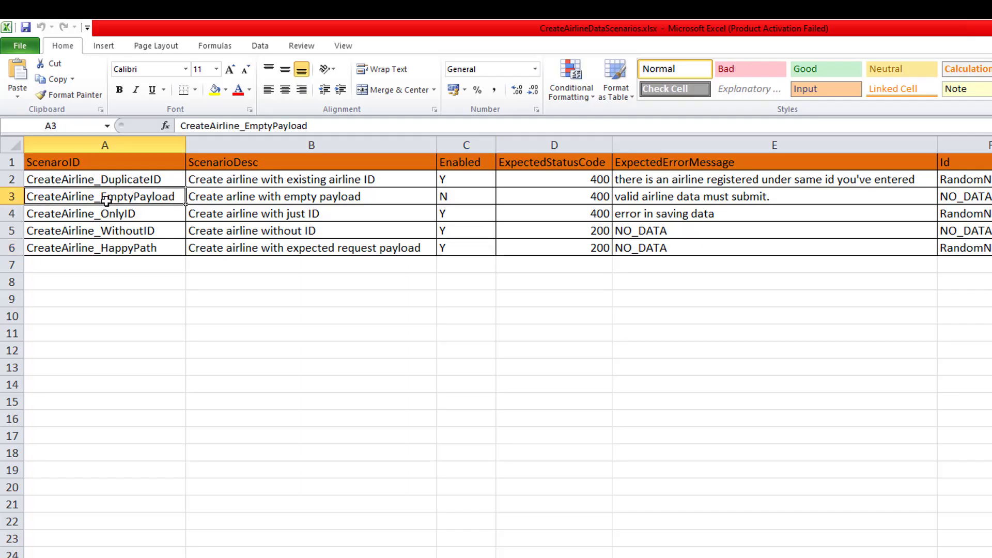
mouse_move(450, 178)
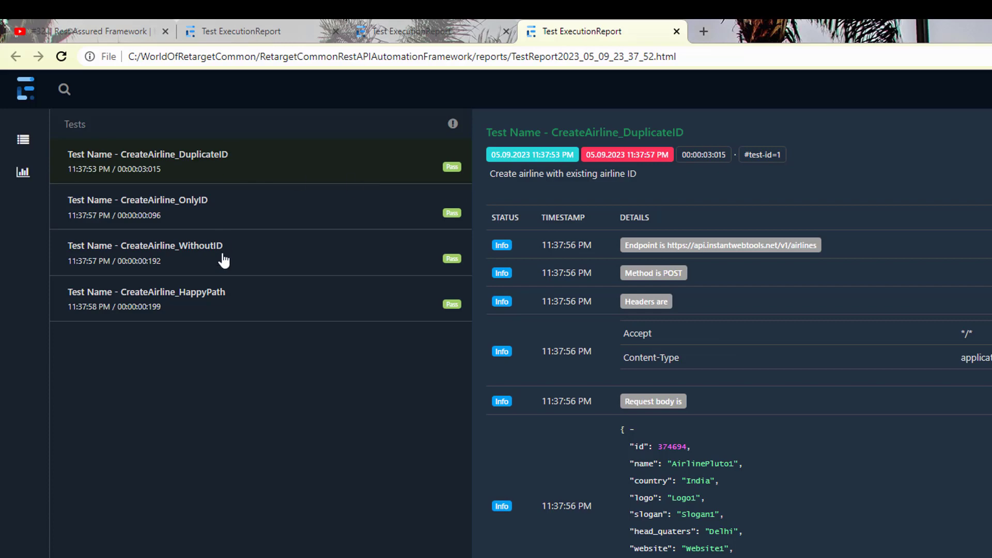
mouse_move(197, 361)
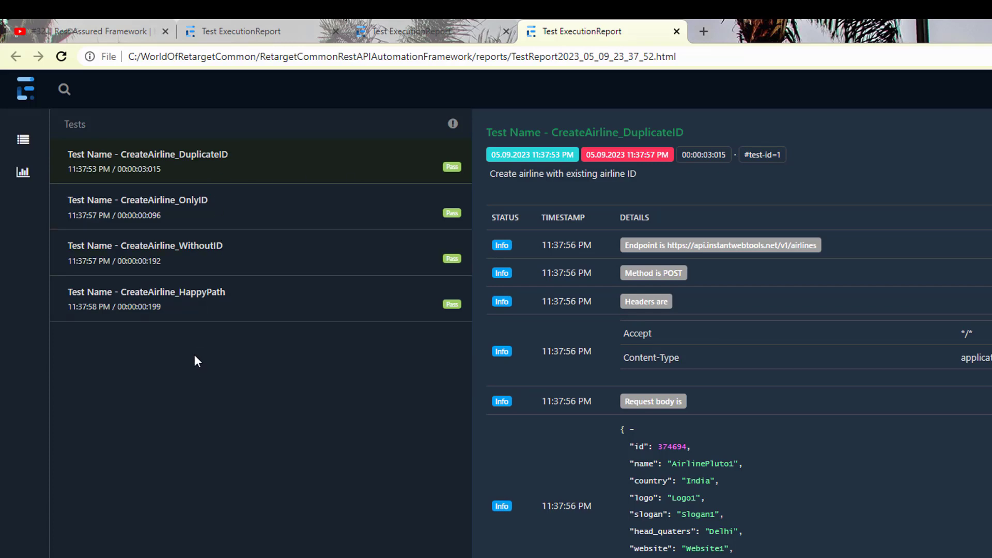